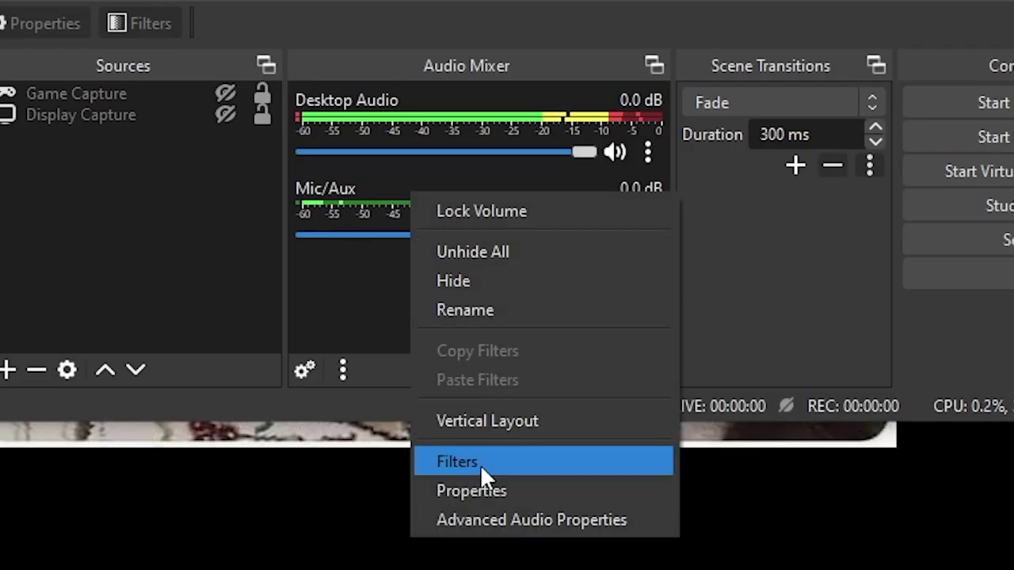
Add a Compressor filter to Mic/Aux and raise its threshold to about -12.5 dB
left_click(456, 463)
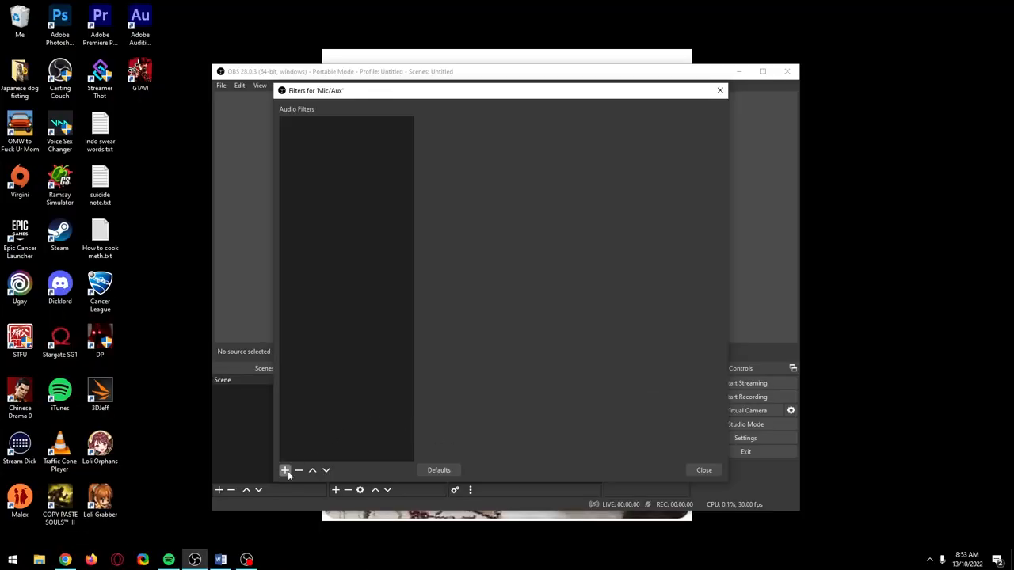
left_click(285, 469)
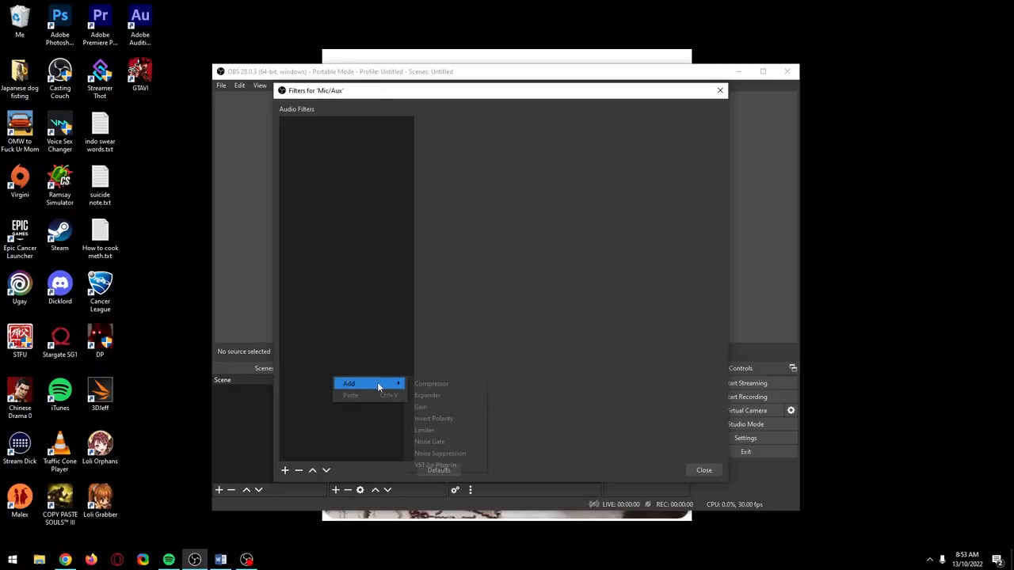
left_click(431, 383)
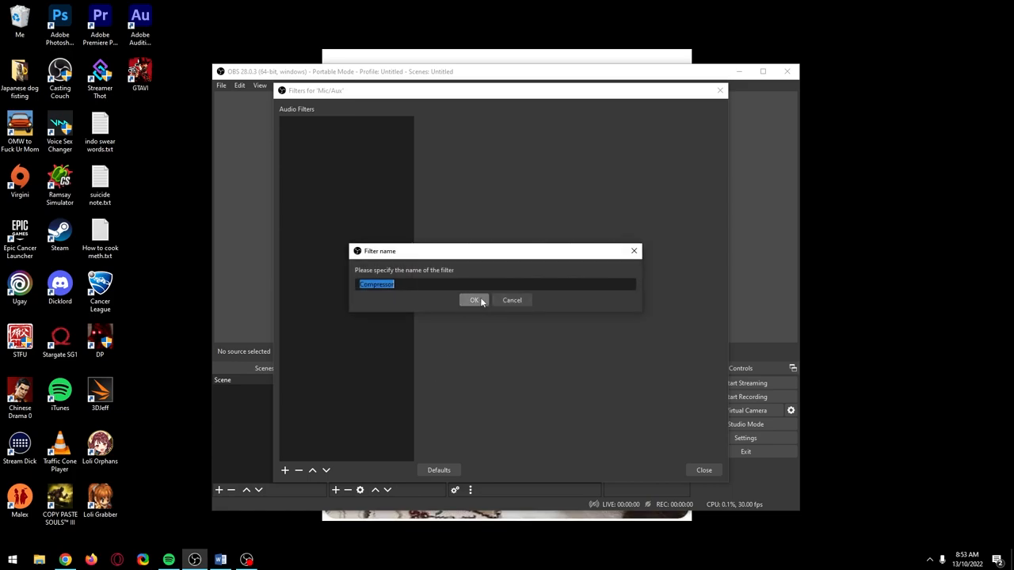
left_click(475, 301)
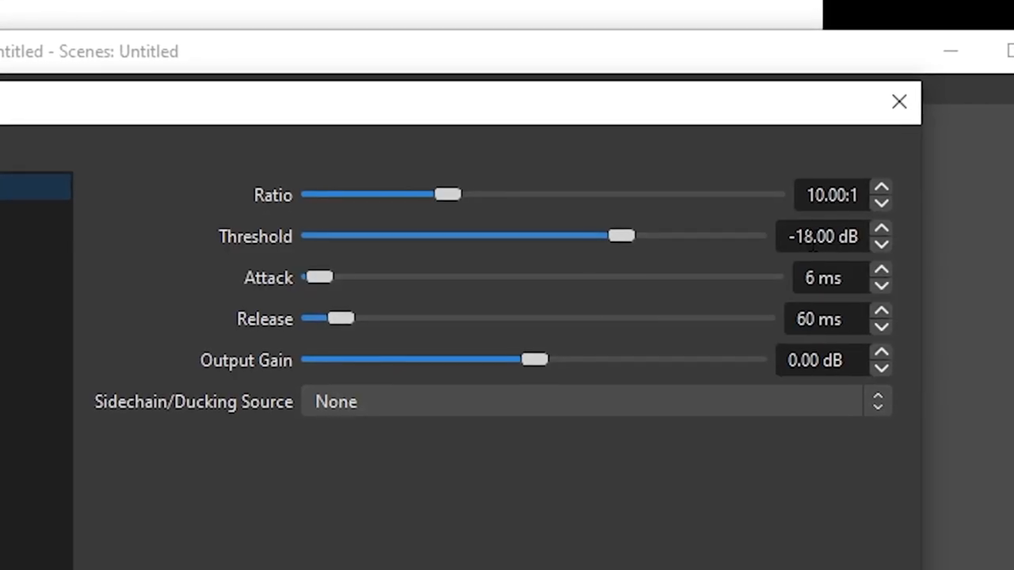
left_click_drag(620, 234, 673, 235)
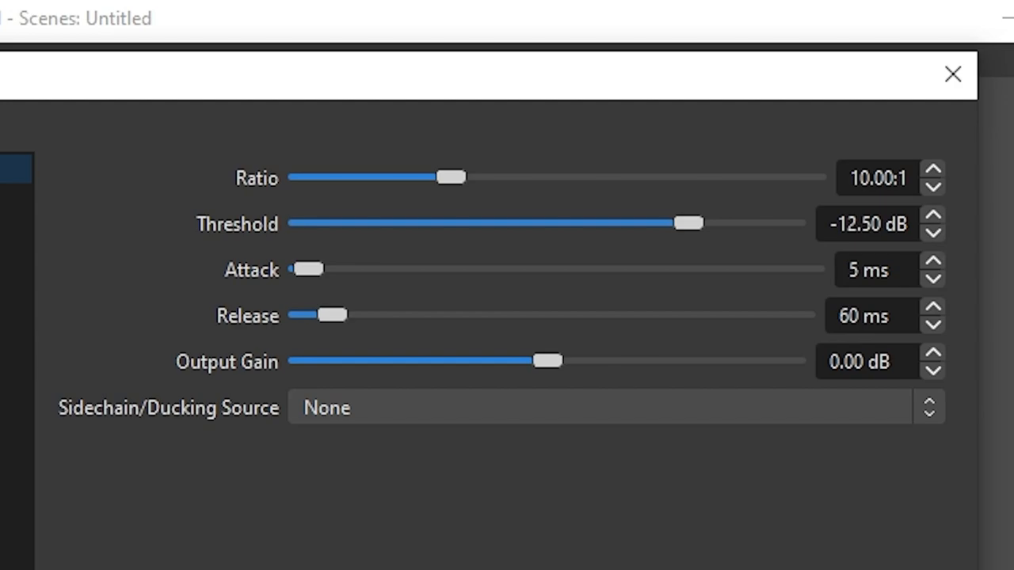
Add a Noise Suppression filter using the Speex method and adjust its suppression level
right_click(341, 251)
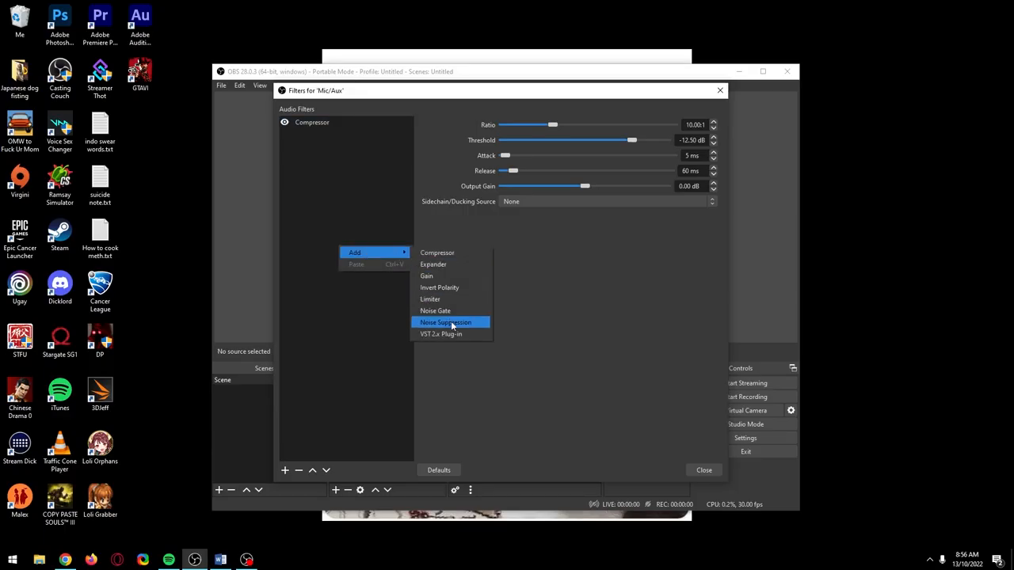
left_click(445, 321)
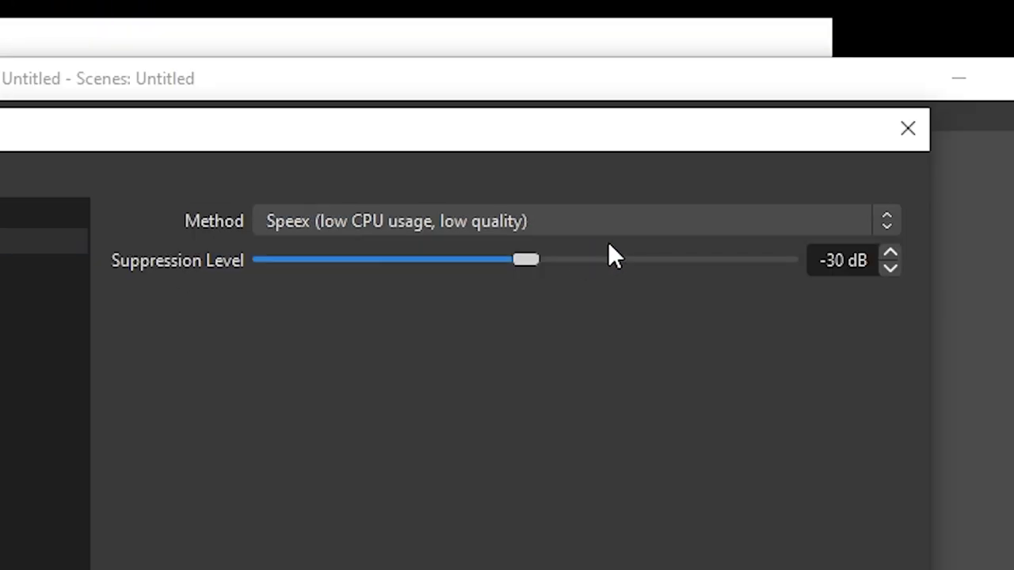
left_click_drag(526, 260, 569, 260)
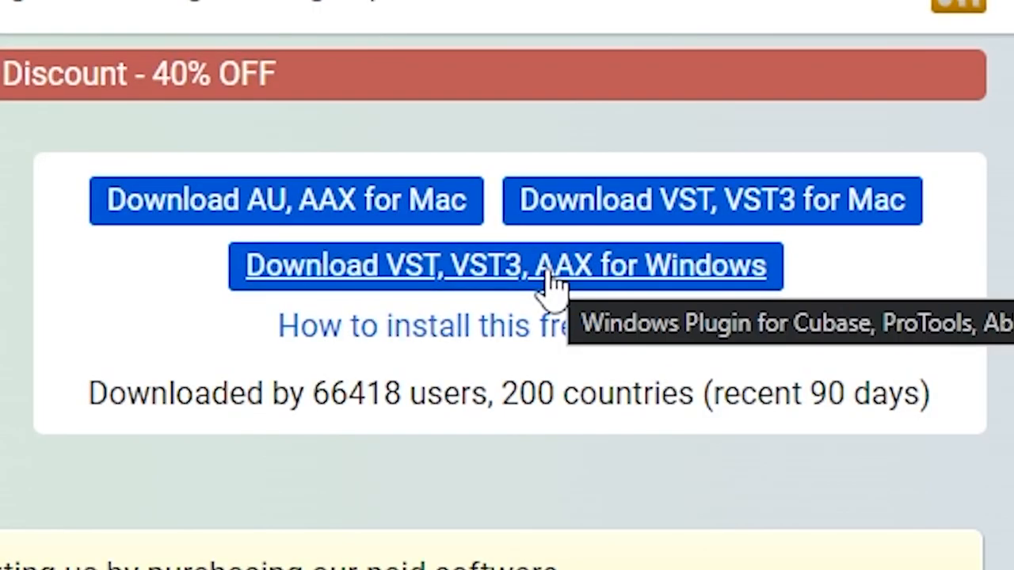
Download the Windows VST/VST3/AAX build of the free equalizer plug-in
left_click(505, 264)
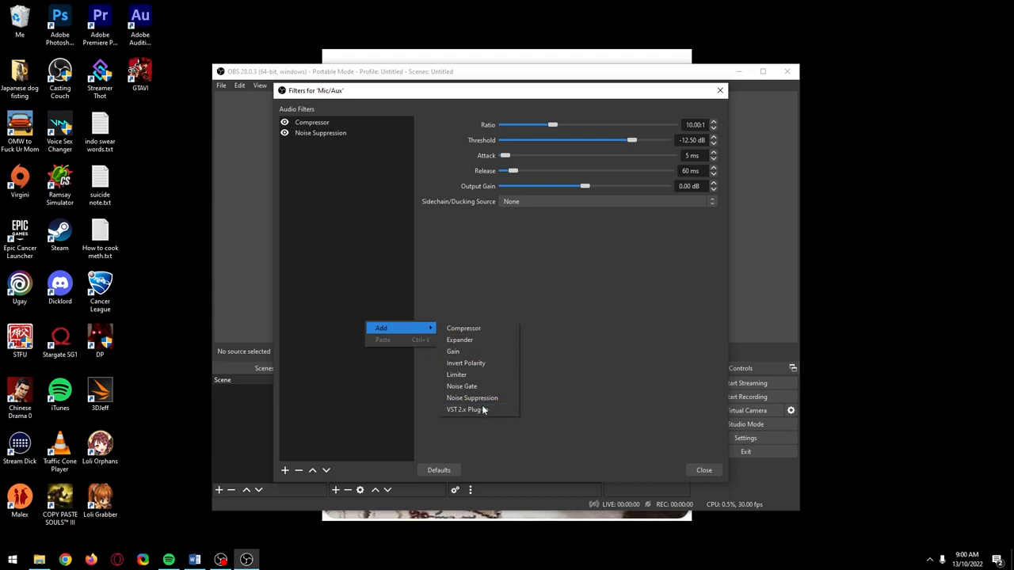
Add a VST 2.x Plug-in filter set to Marvel GEQ and show its equalizer interface
left_click(464, 408)
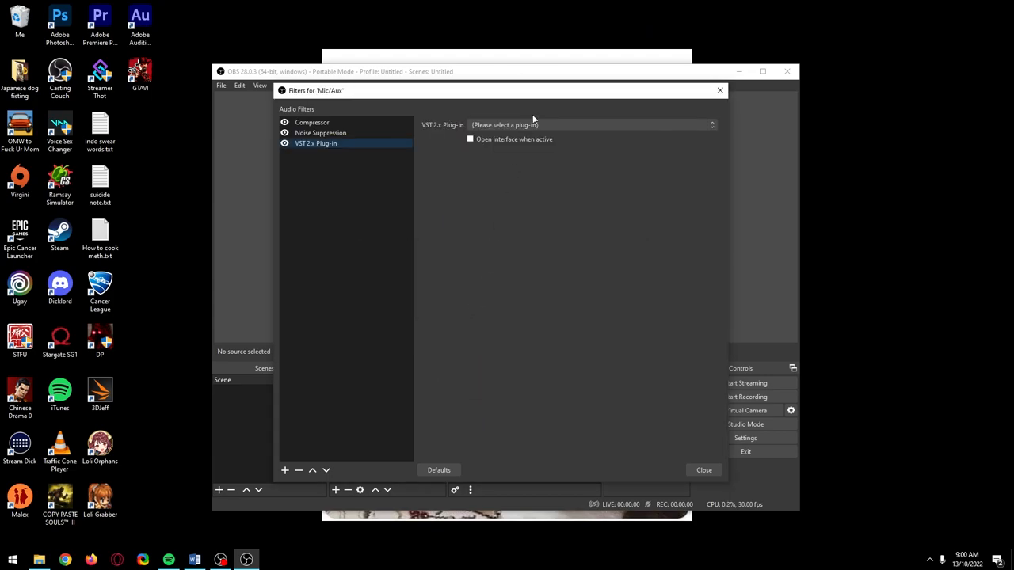
left_click(589, 123)
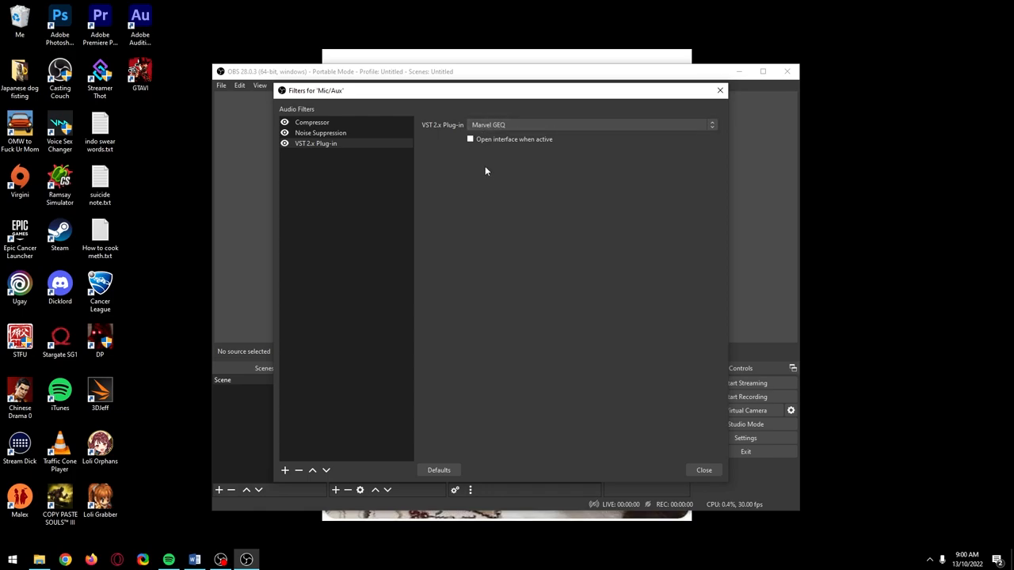
left_click(315, 142)
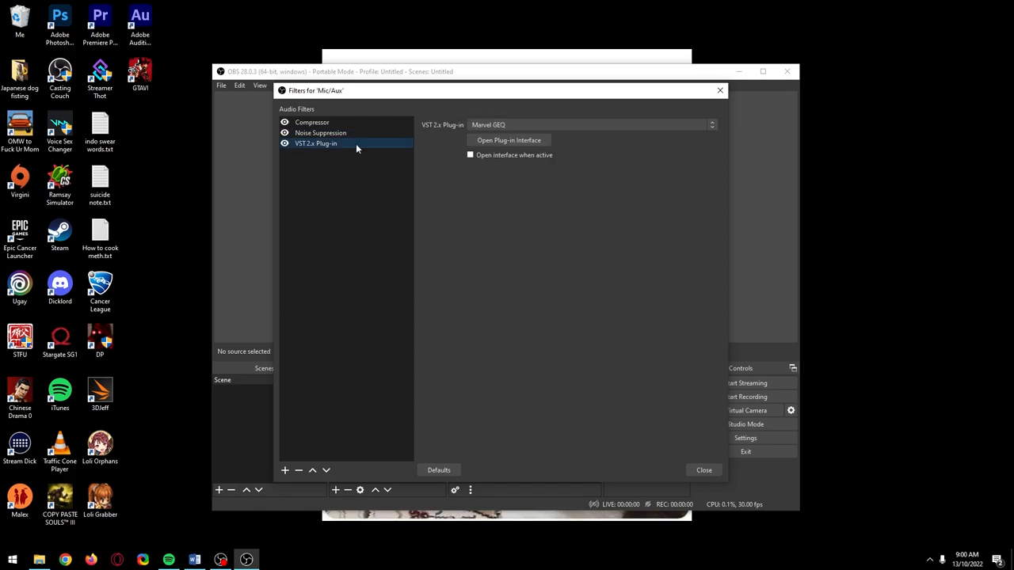
left_click(508, 140)
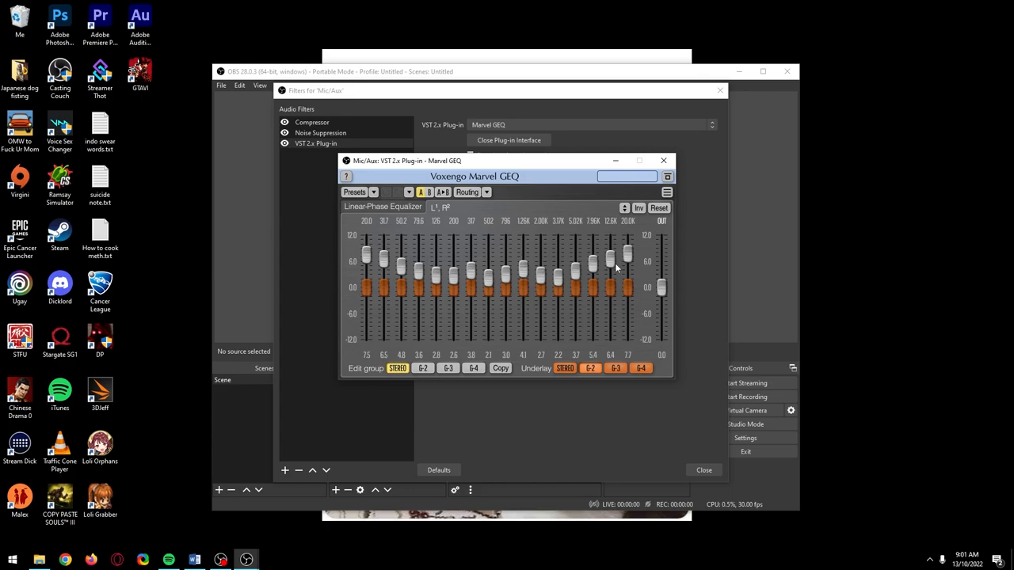
Load a voice preset from the Shogoz bank via the Preset Manager, then close the equalizer window
left_click(373, 191)
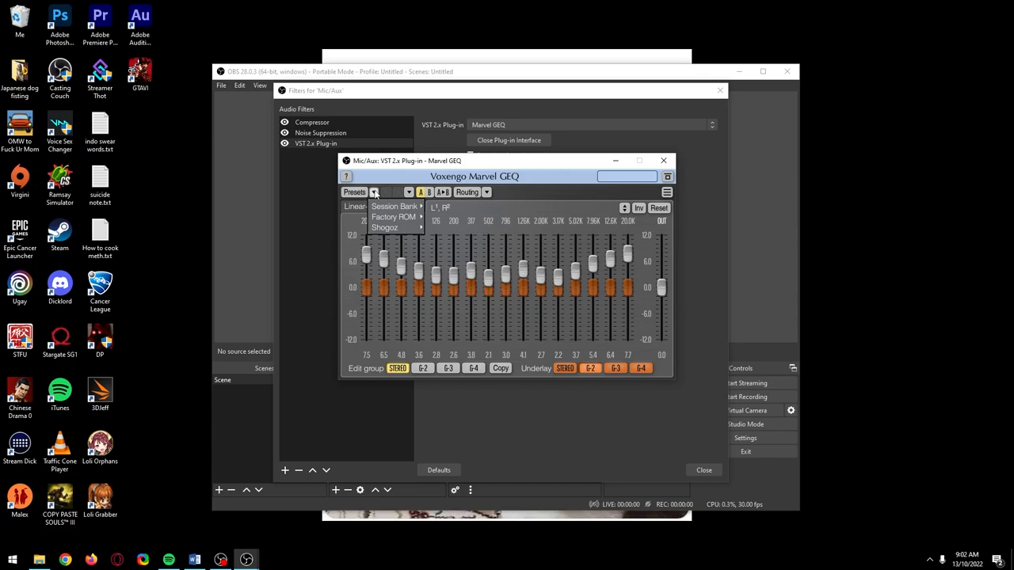
left_click(394, 206)
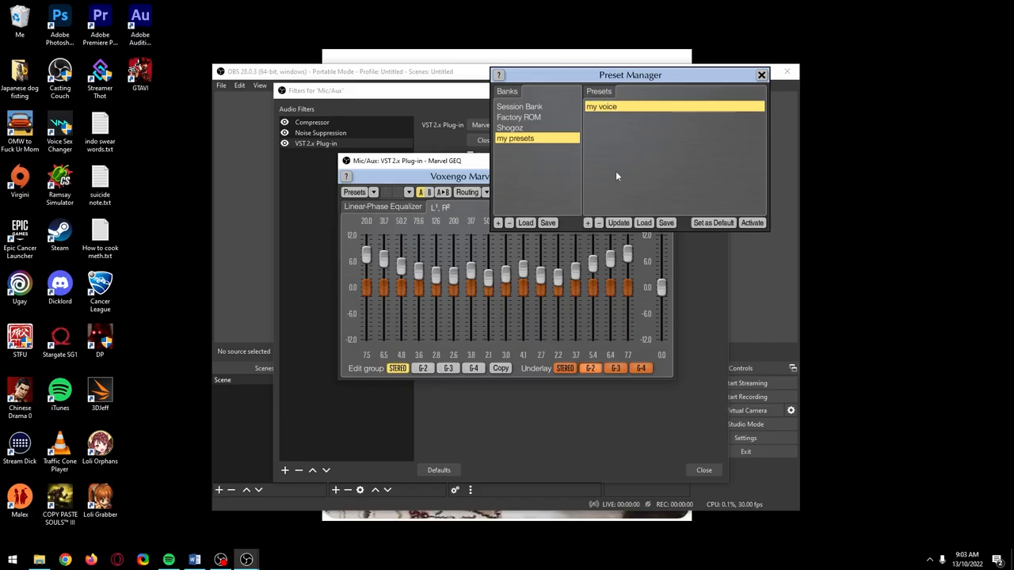
left_click(665, 222)
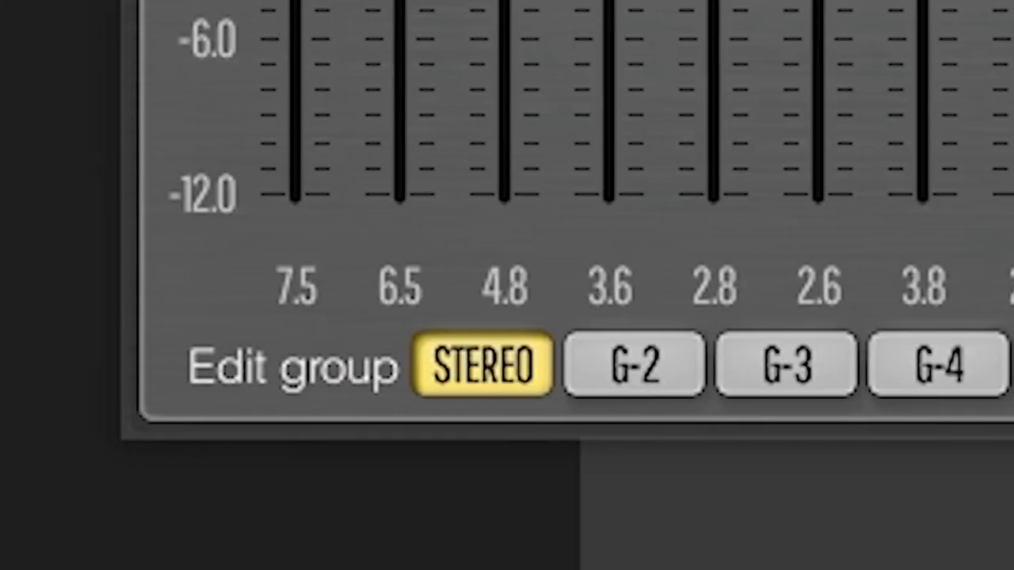
scroll("right", 3)
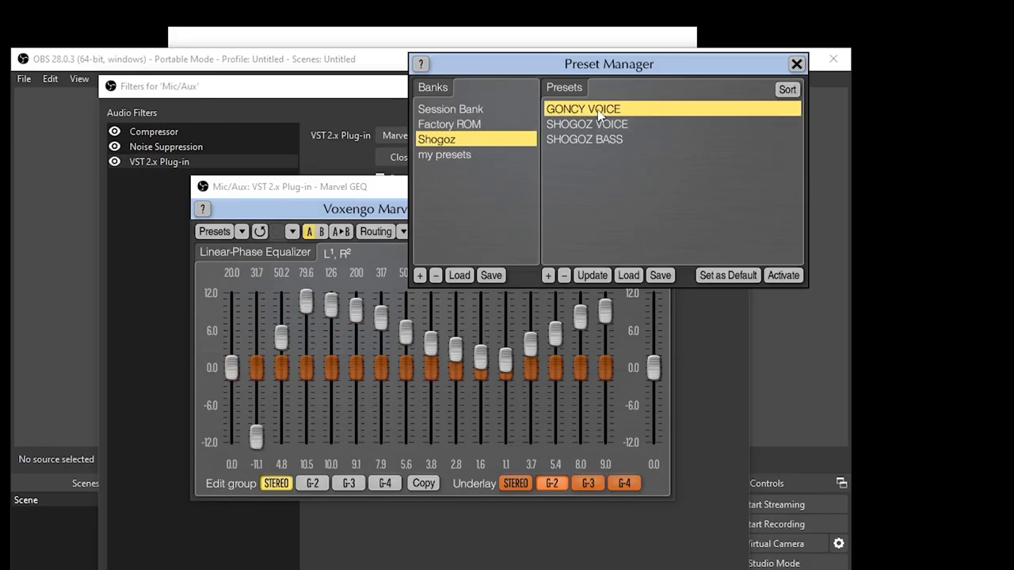
left_click_drag(608, 63, 614, 6)
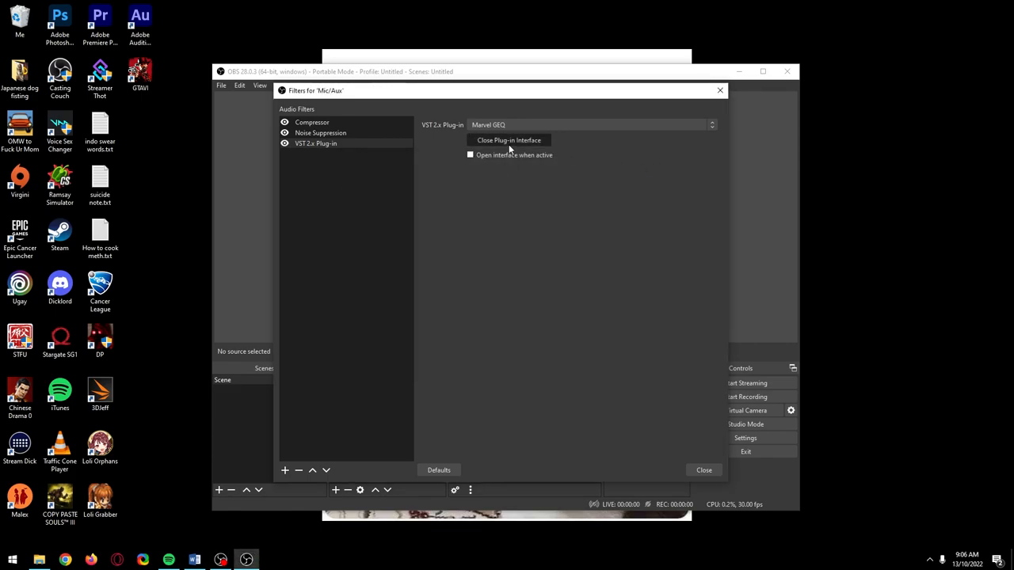
Reopen the Mic/Aux filters and add a Limiter filter, keeping its default name
left_click(703, 469)
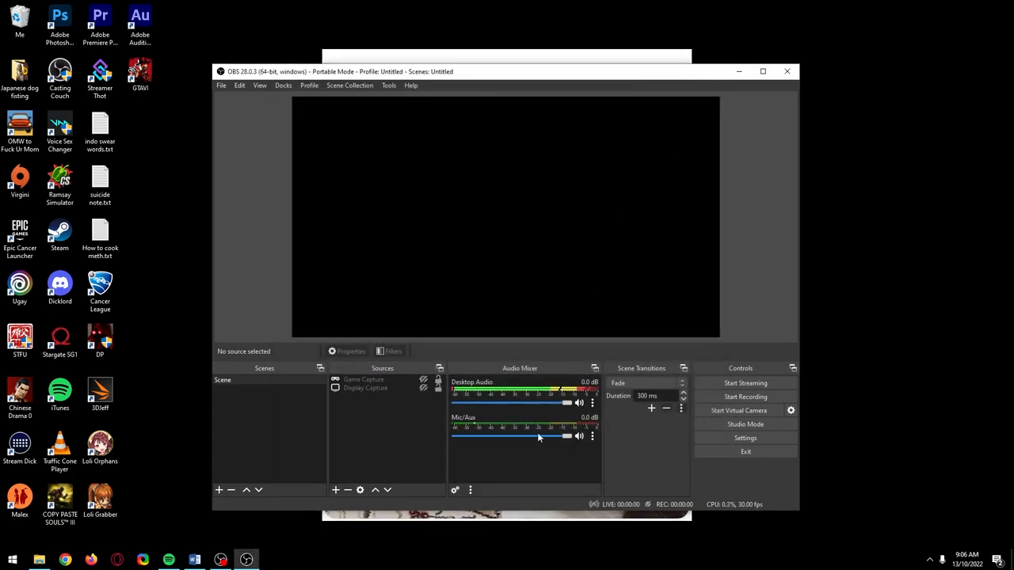
left_click(593, 435)
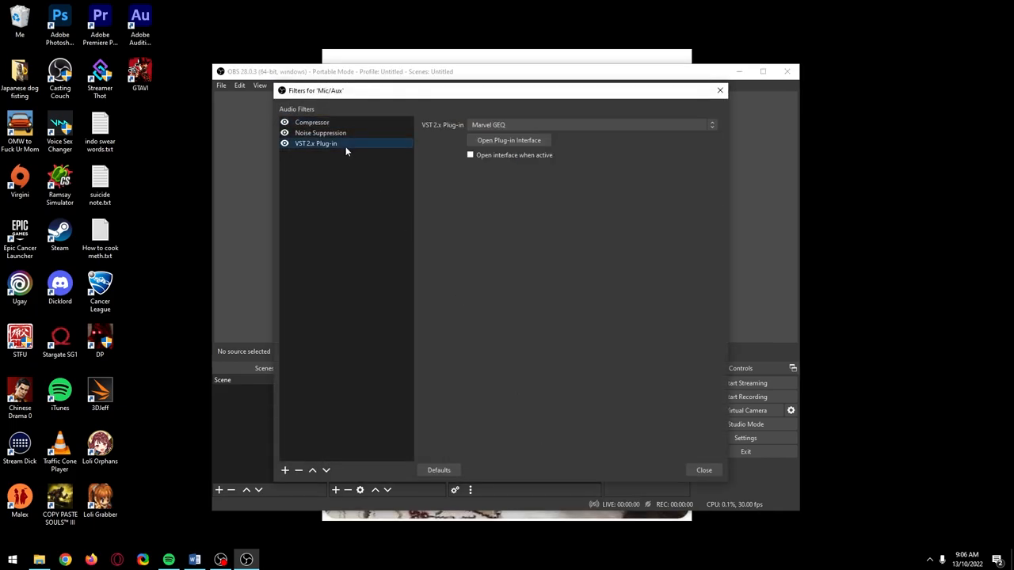
left_click(508, 139)
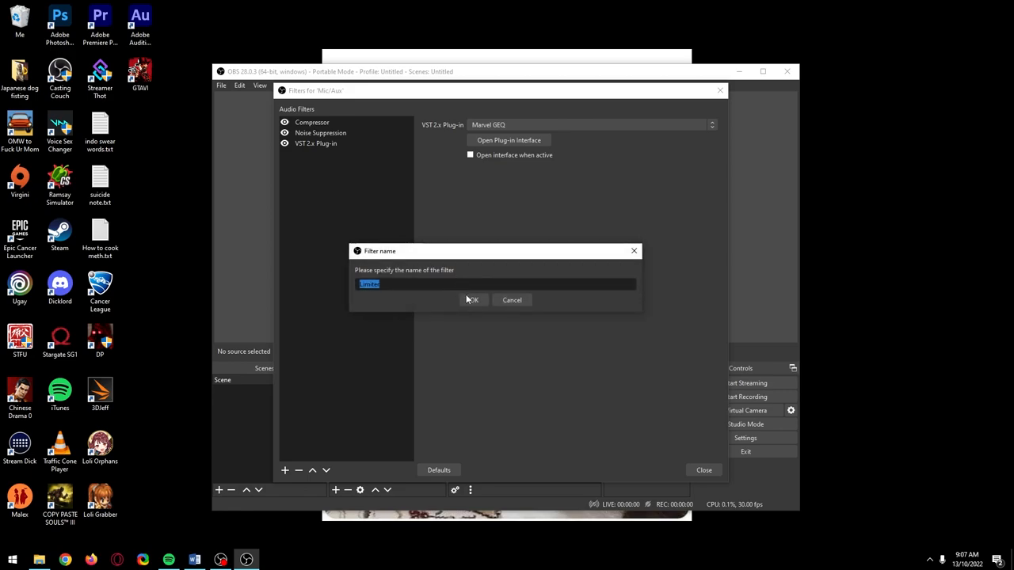
left_click(472, 299)
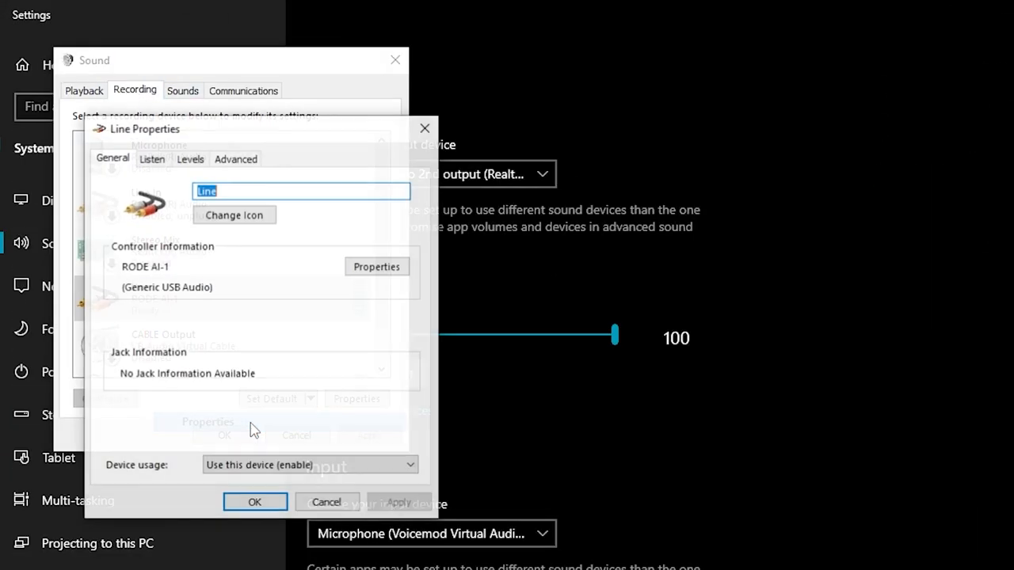
Check on the Levels tab that the Line input device records at level 100
left_click(190, 158)
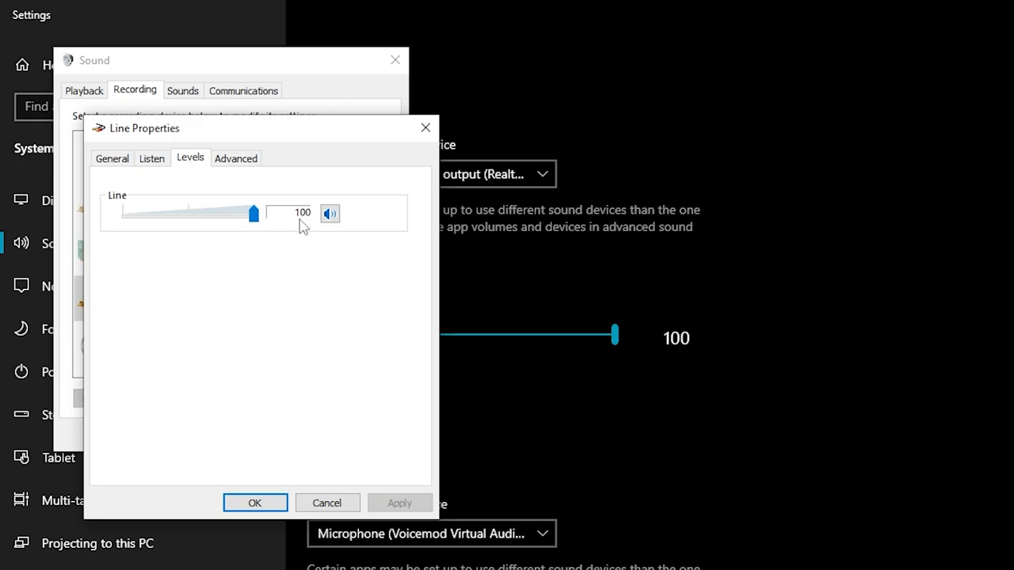
left_click(254, 503)
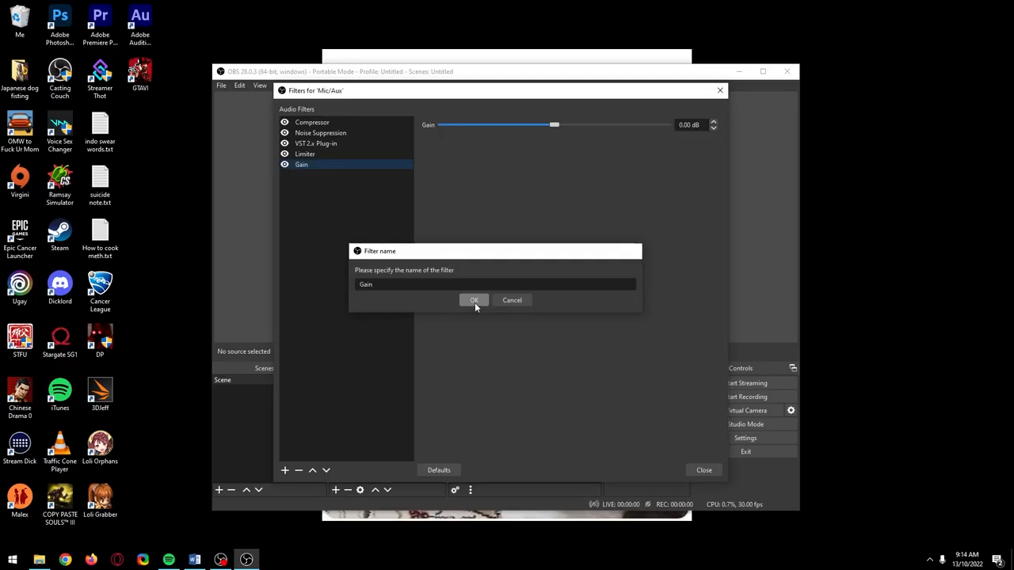
Confirm the new Gain filter's name to complete the Mic/Aux chain
left_click(474, 301)
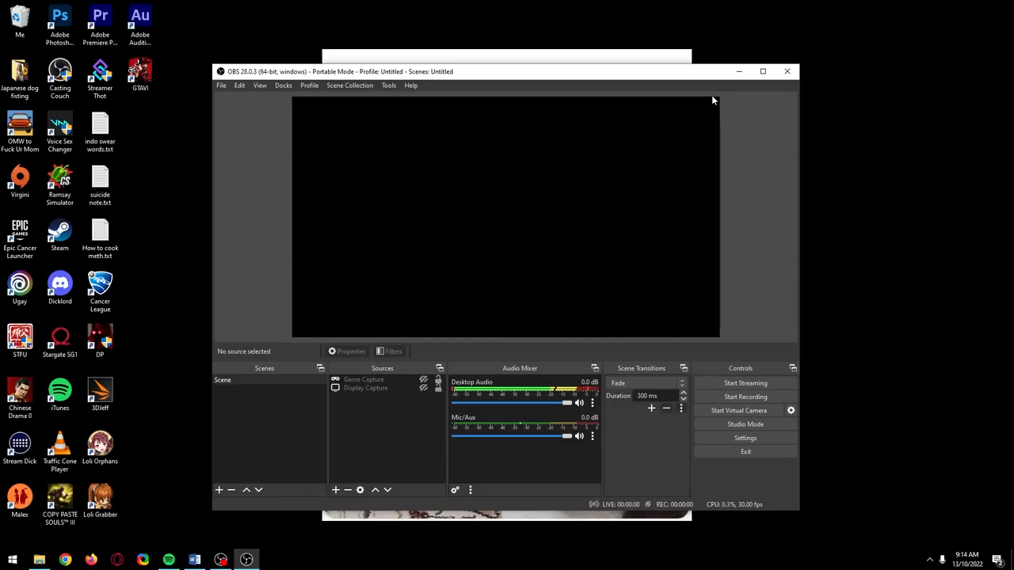
Add a compressor on Desktop Audio with 12.5:1 ratio, -25 dB threshold, 500 ms release, sidechained to Mic/Aux
right_click(522, 388)
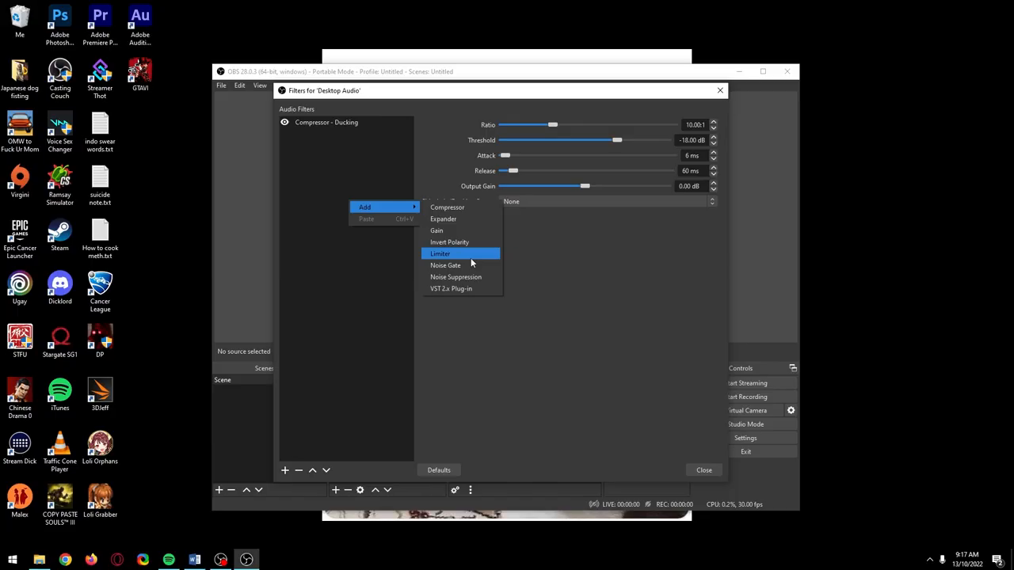
left_click(440, 254)
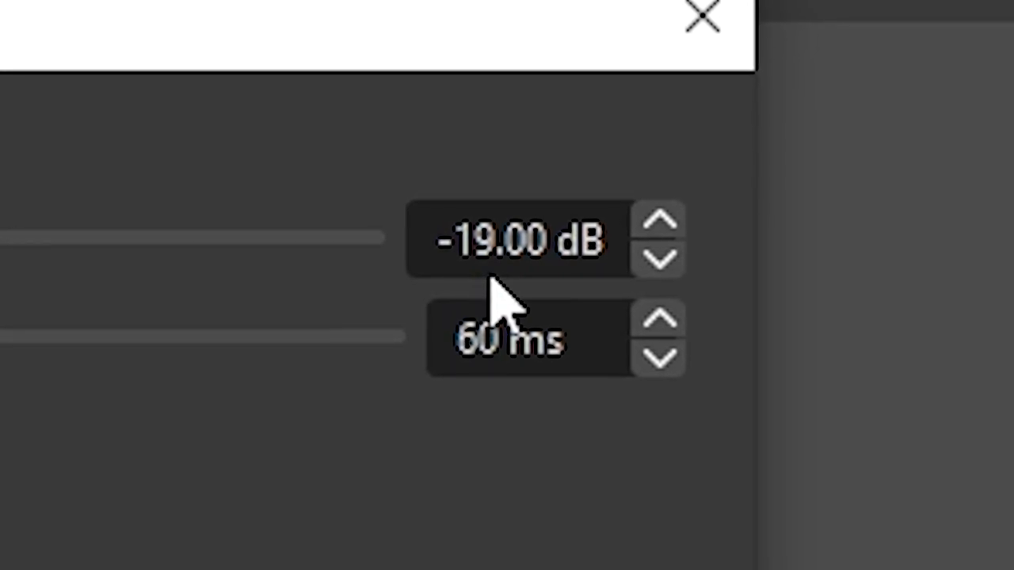
left_click(703, 16)
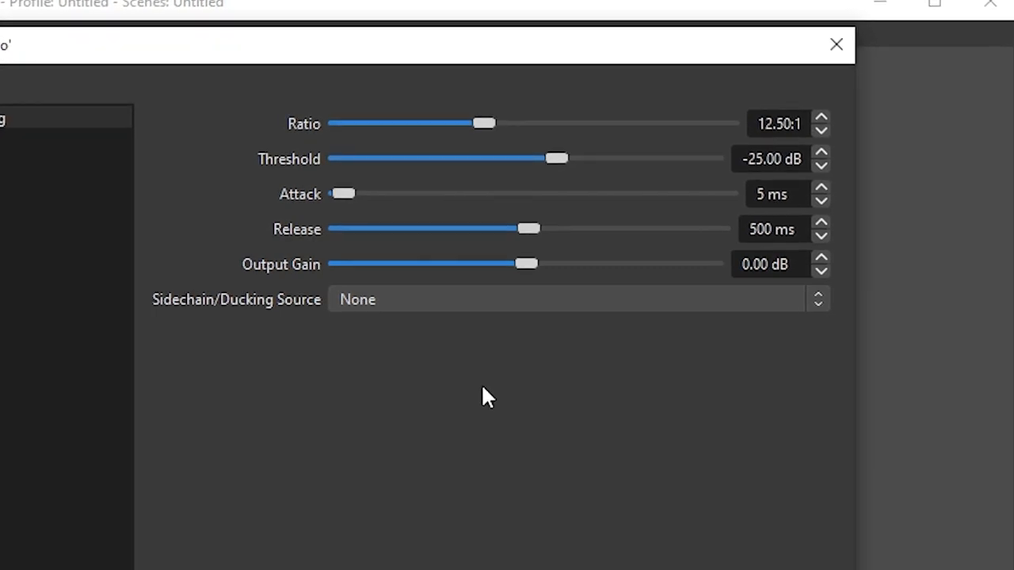
left_click(576, 299)
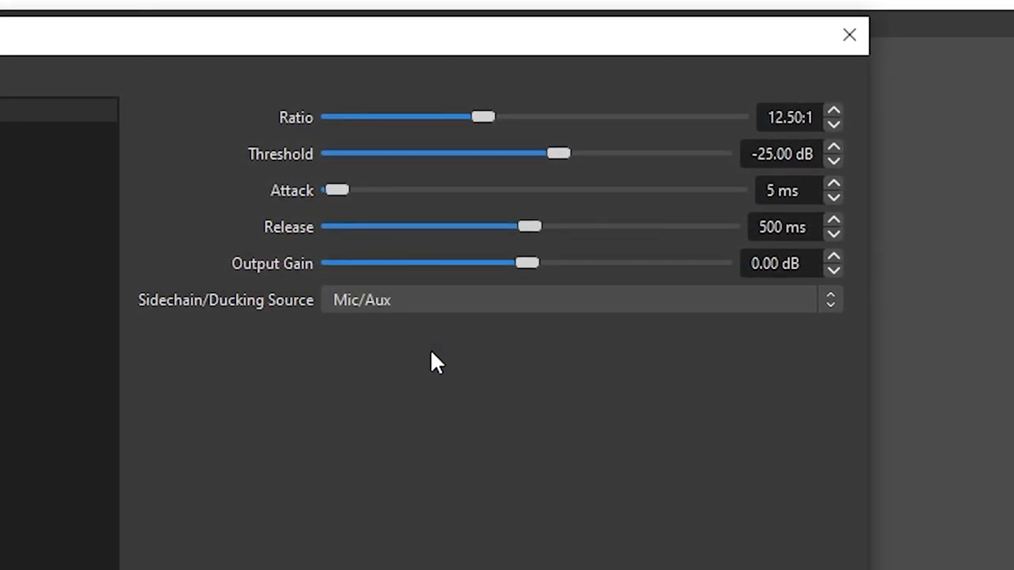
left_click(849, 35)
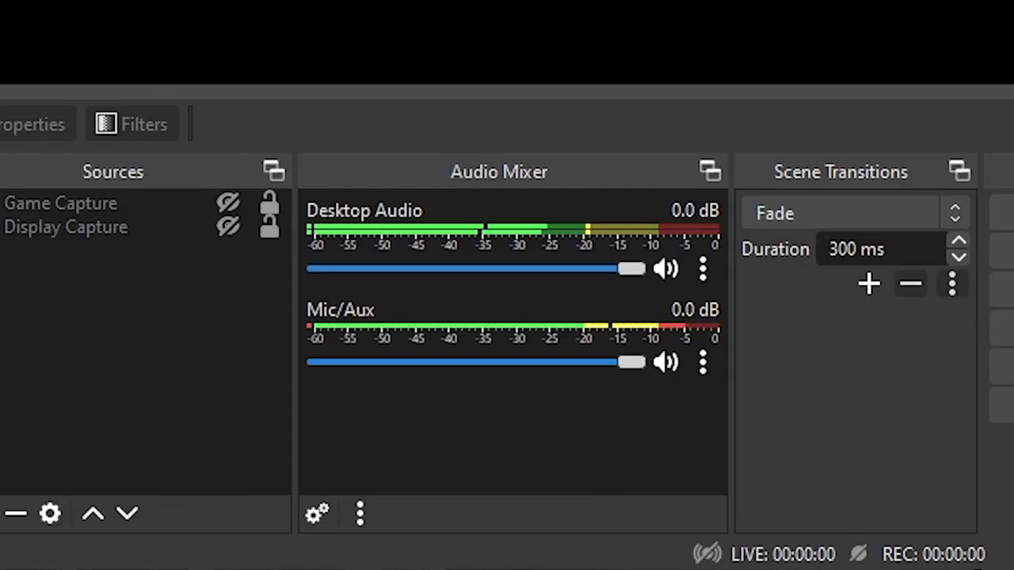
mouse_move(696, 357)
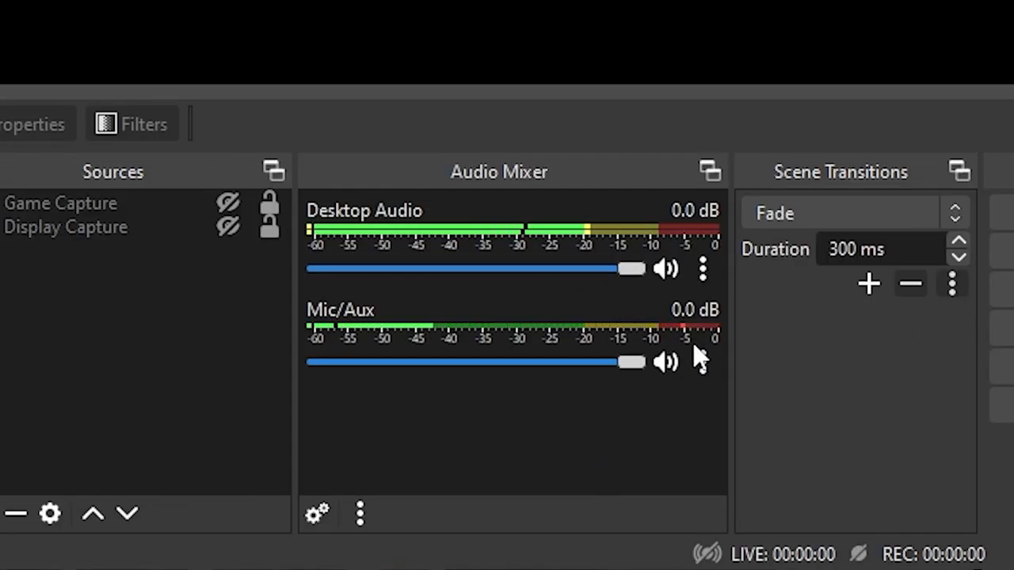